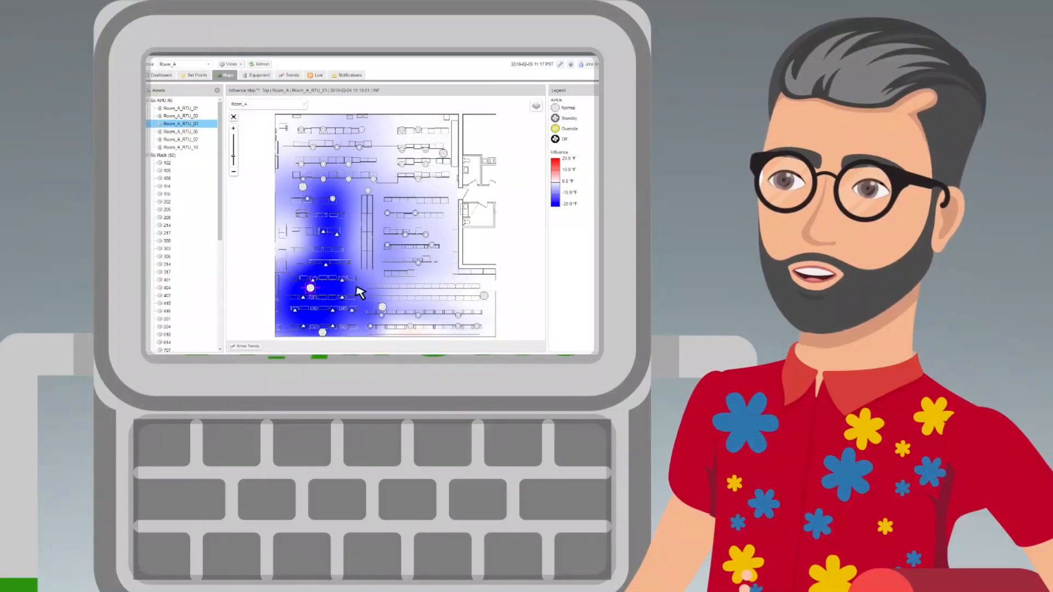
Show Room_A_RTU_10's influence heatmap, then switch to Room_A_RTU_07's red warming zones.
left_click(181, 147)
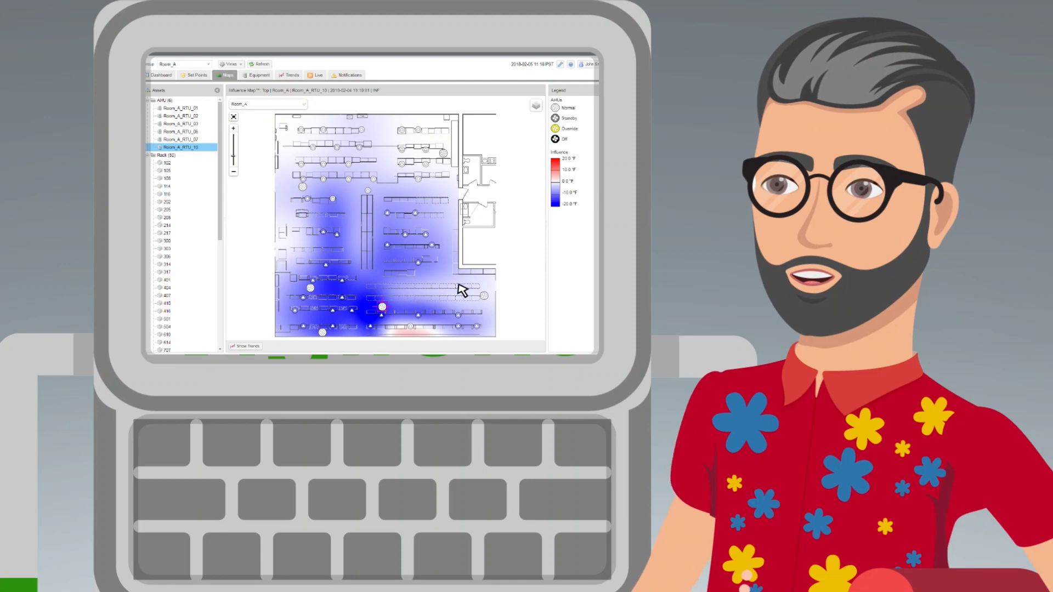
left_click(184, 139)
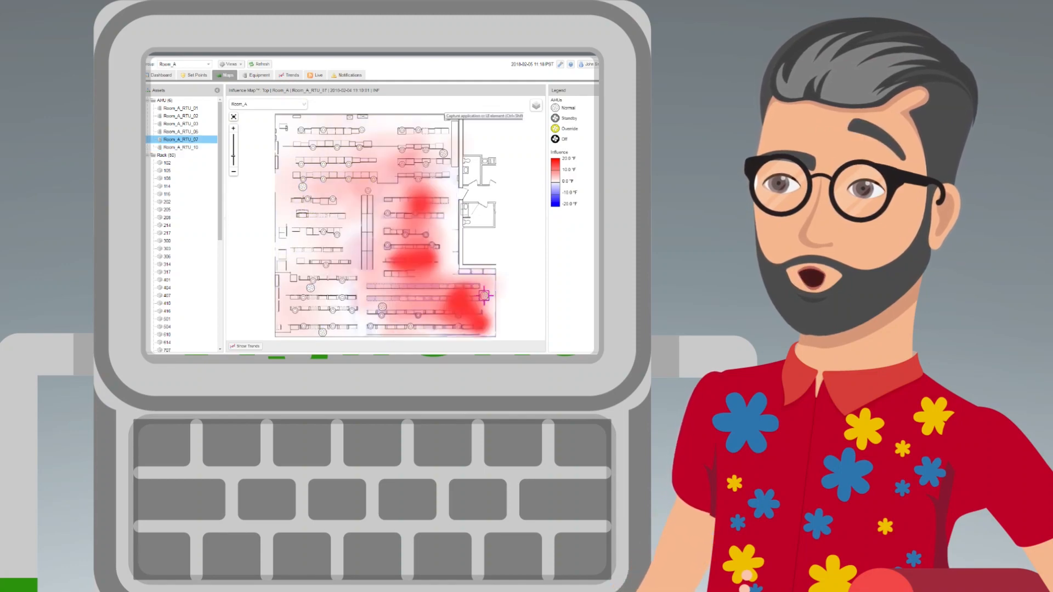